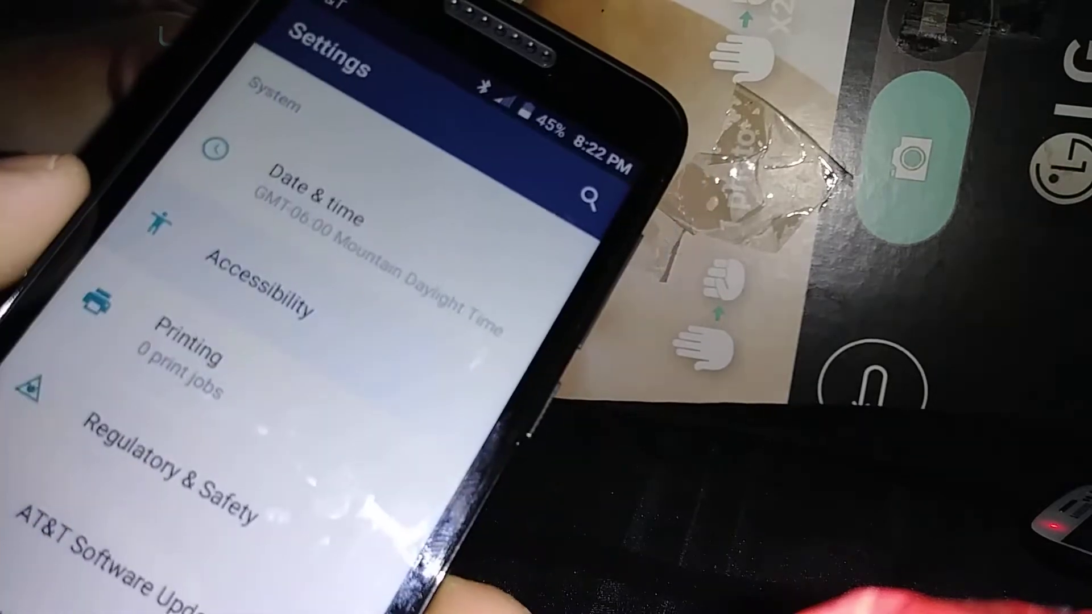
- Open Accessibility and then the TalkBack service settings page
click(272, 289)
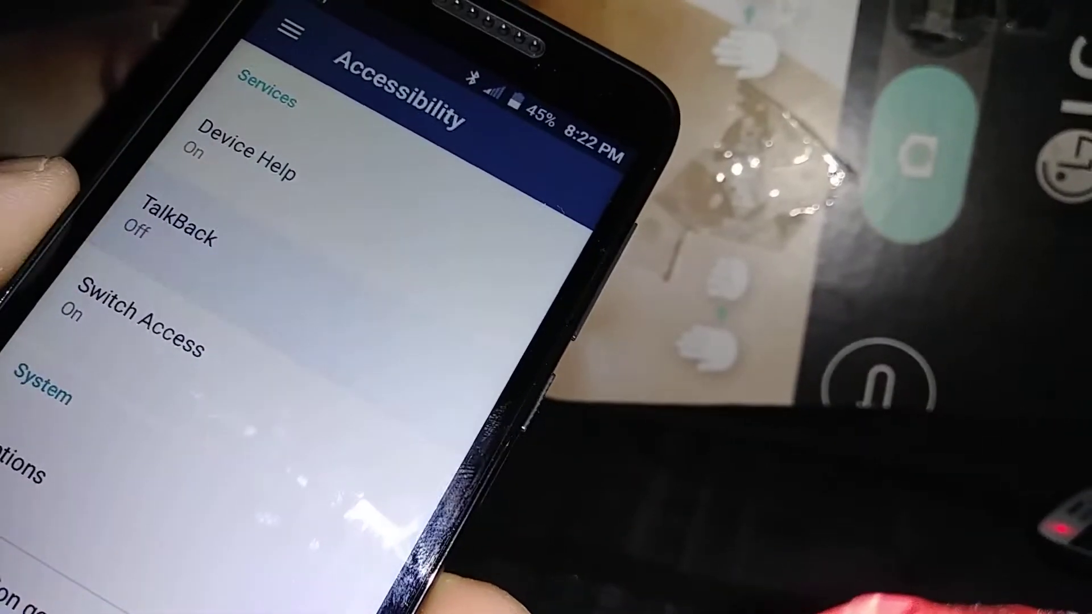
click(181, 223)
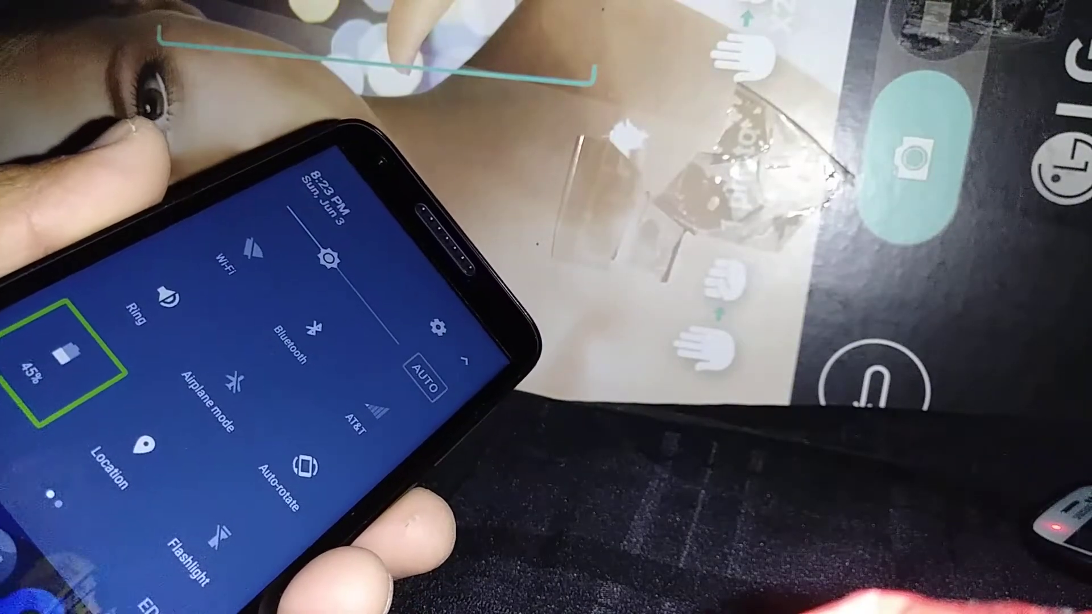
- Touch the Bluetooth tile in Quick Settings so TalkBack announces it
click(284, 328)
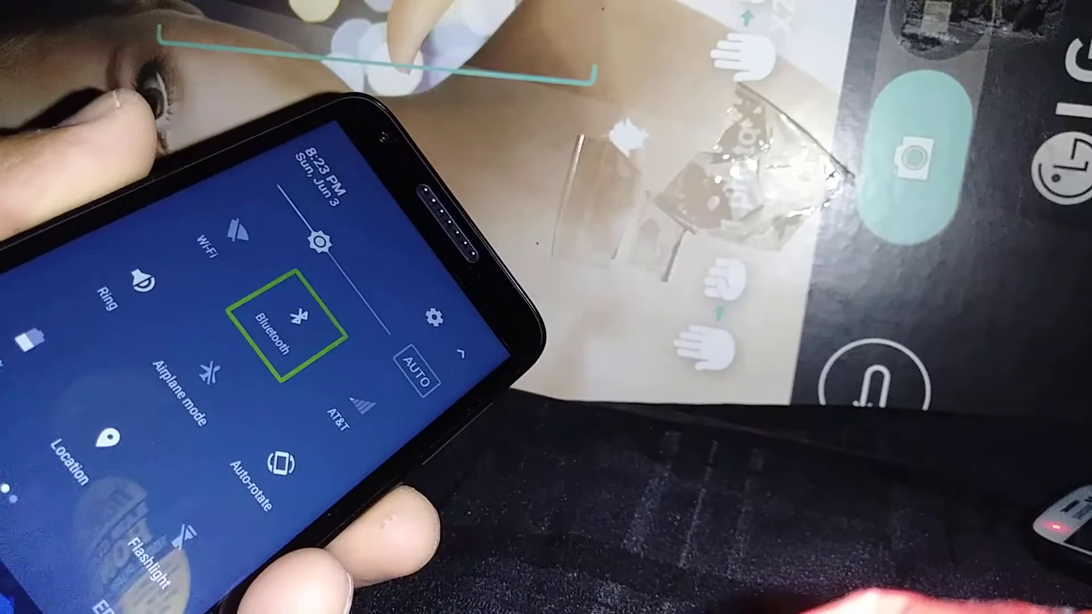
click(286, 320)
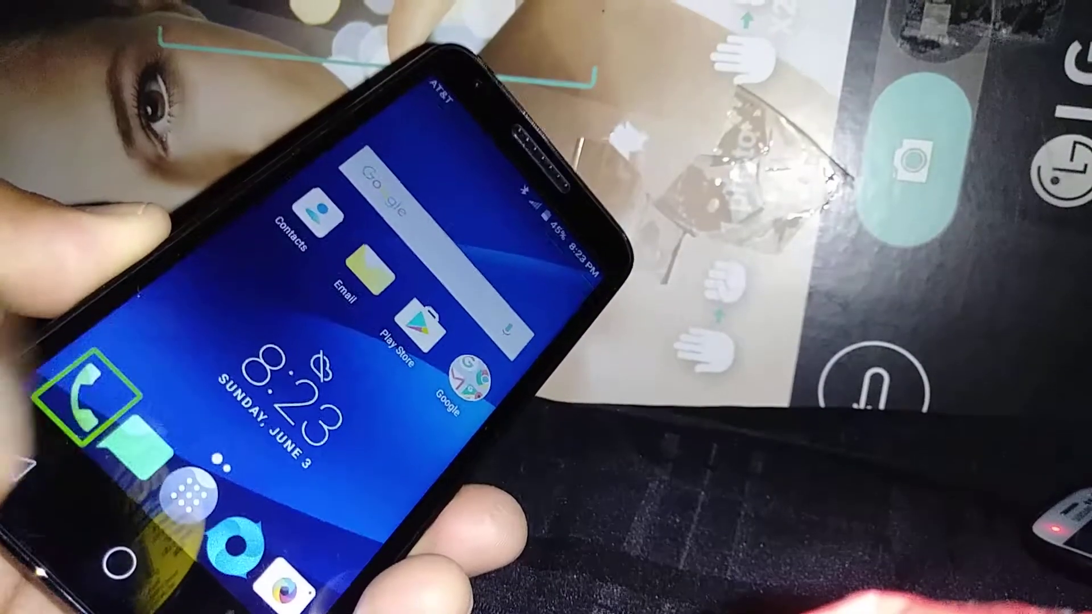
- Launch the Phone dialer from the home screen
click(84, 390)
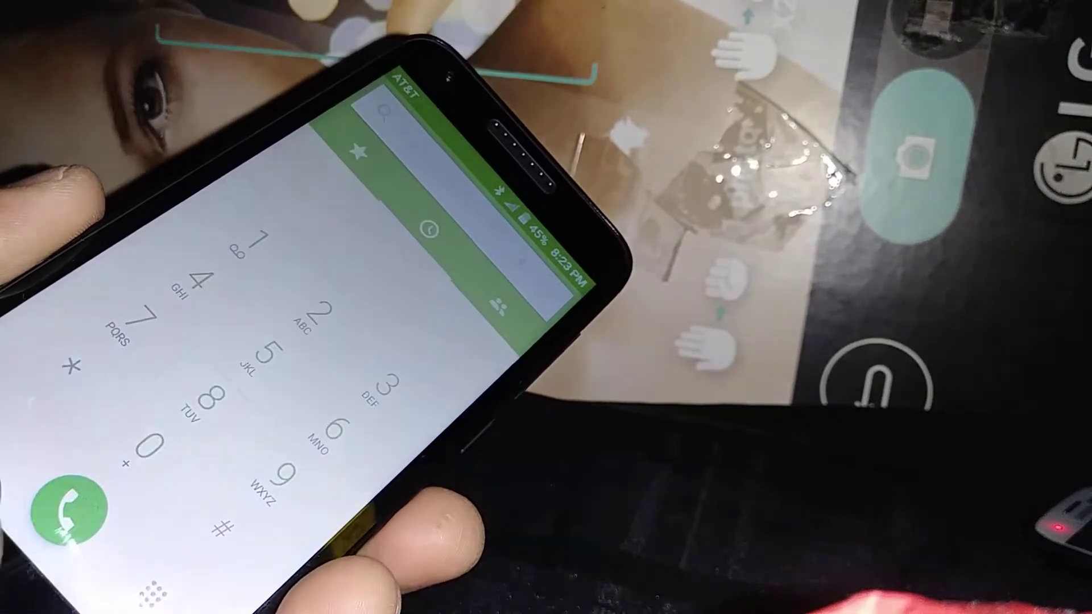
- Dial 8018, place the call, then end it
click(208, 400)
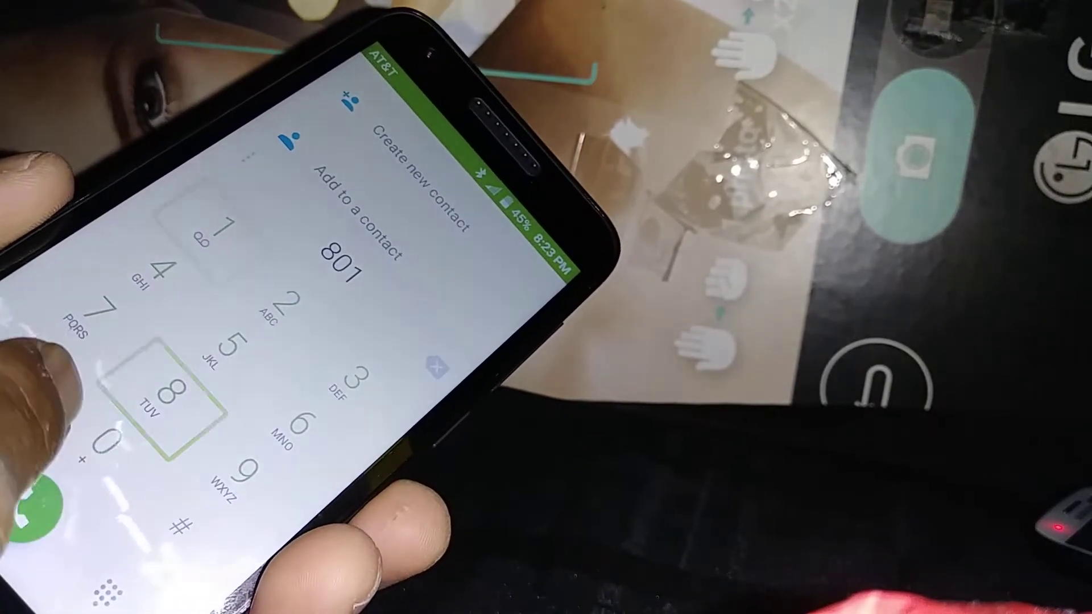
click(171, 393)
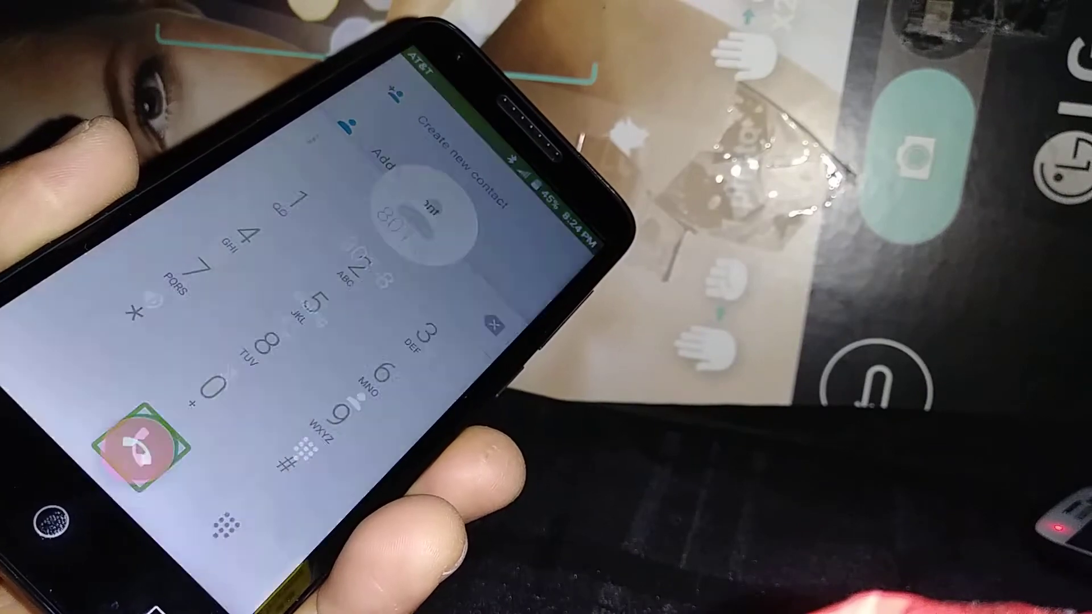
click(146, 446)
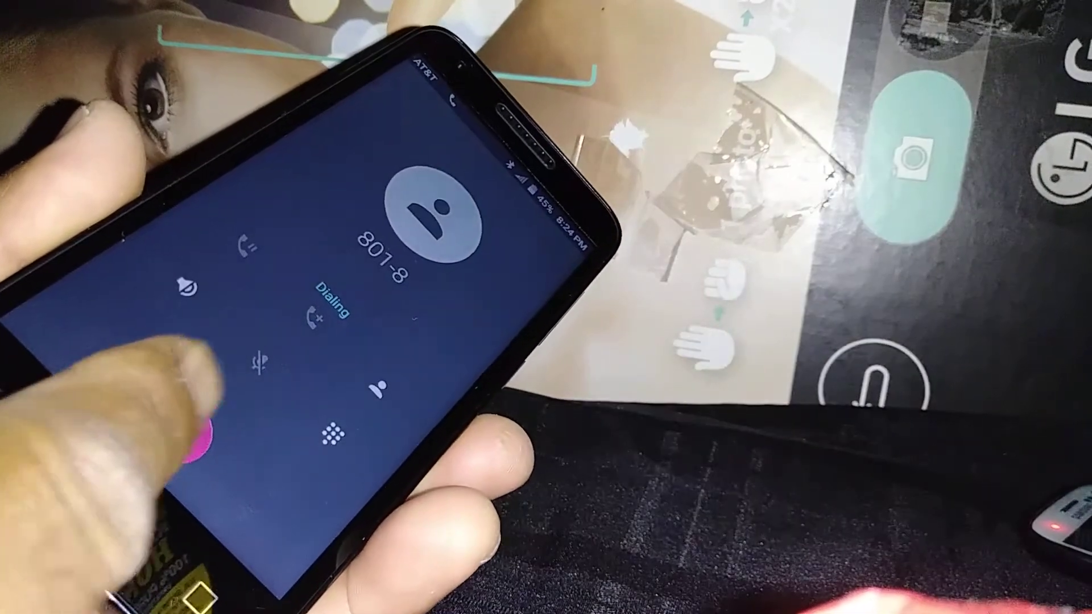
click(195, 446)
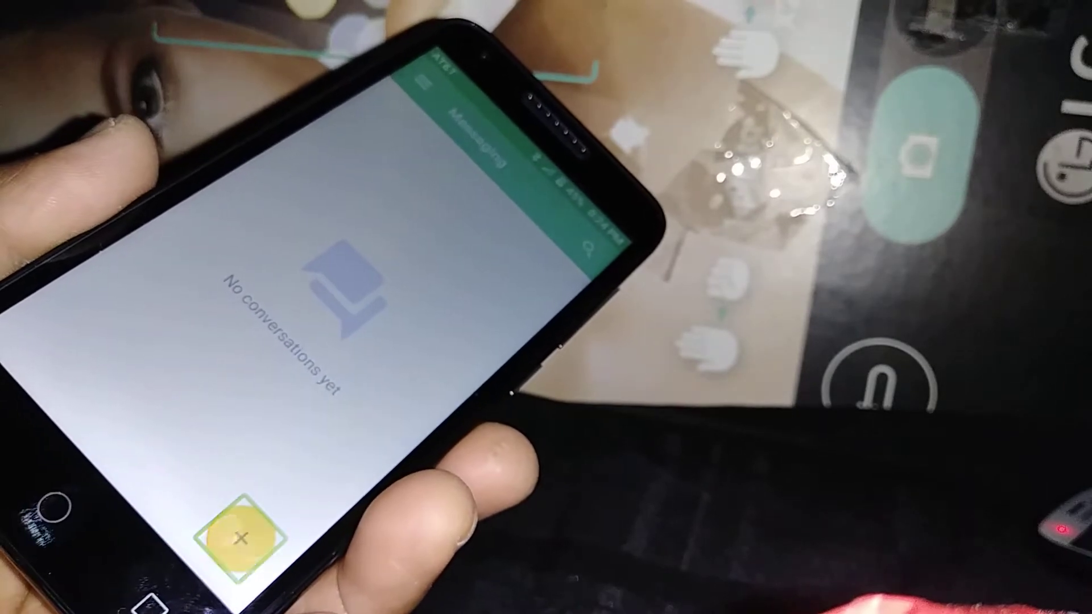
- Start a new conversation from the + floating button
click(242, 536)
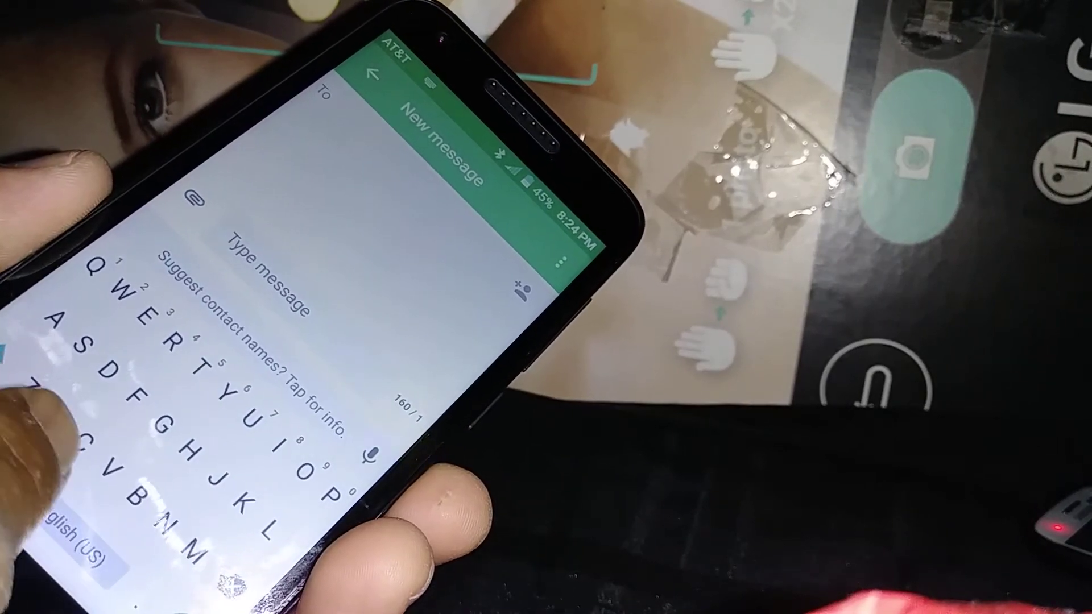
- Type 'Hello' into the new message body
text(Hel)
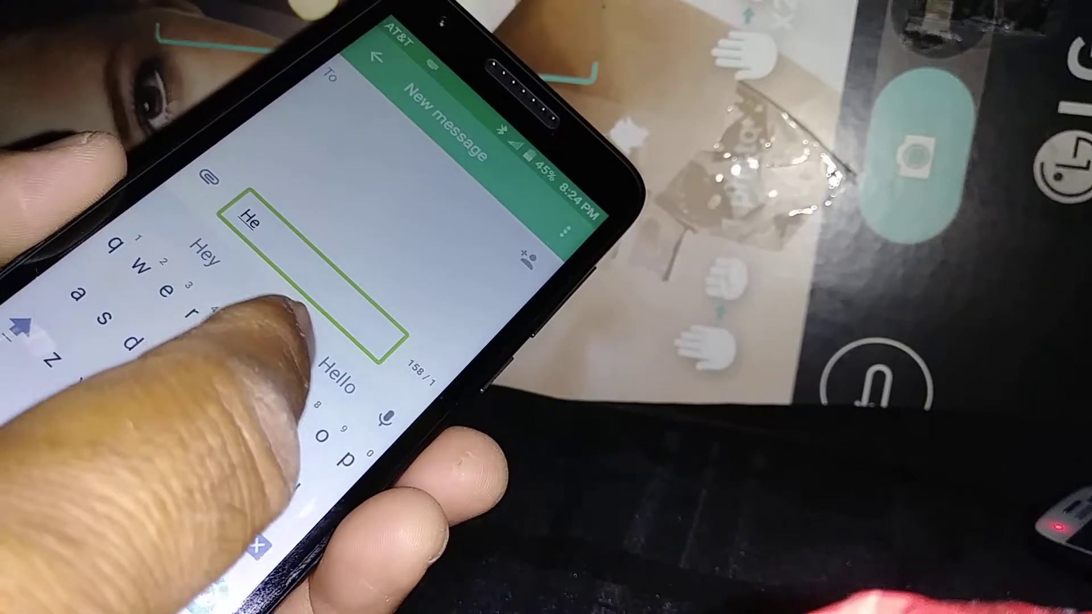
text(ll)
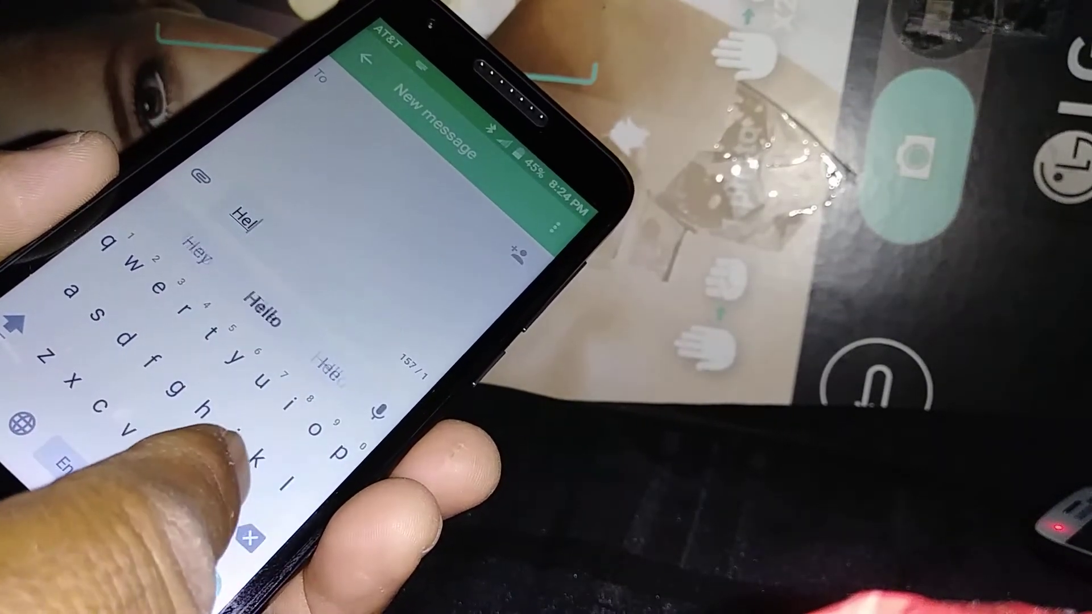
text(o)
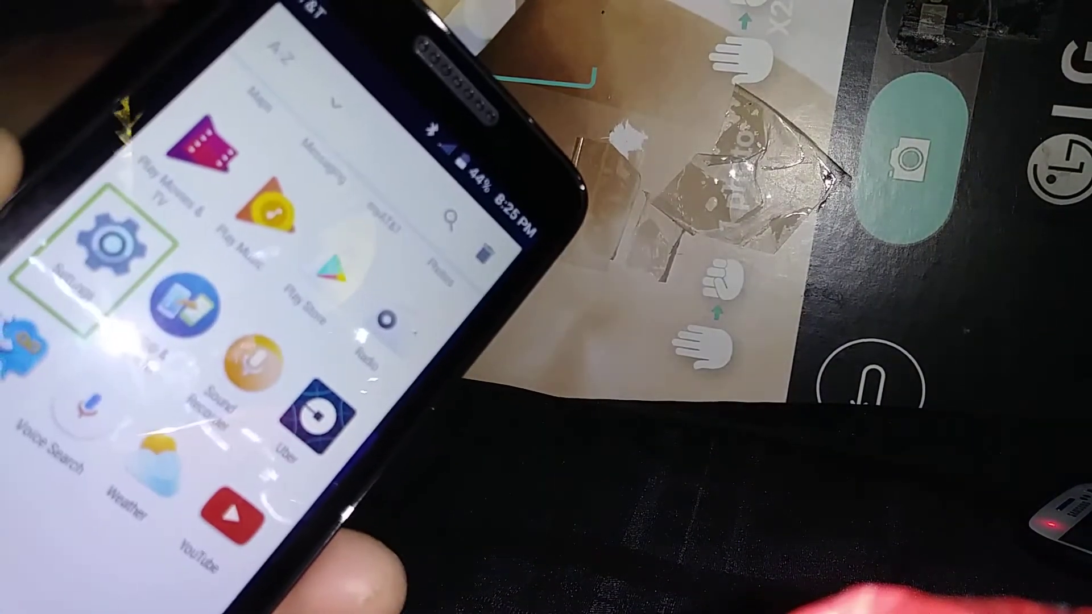
- Launch Settings from the app list
click(112, 237)
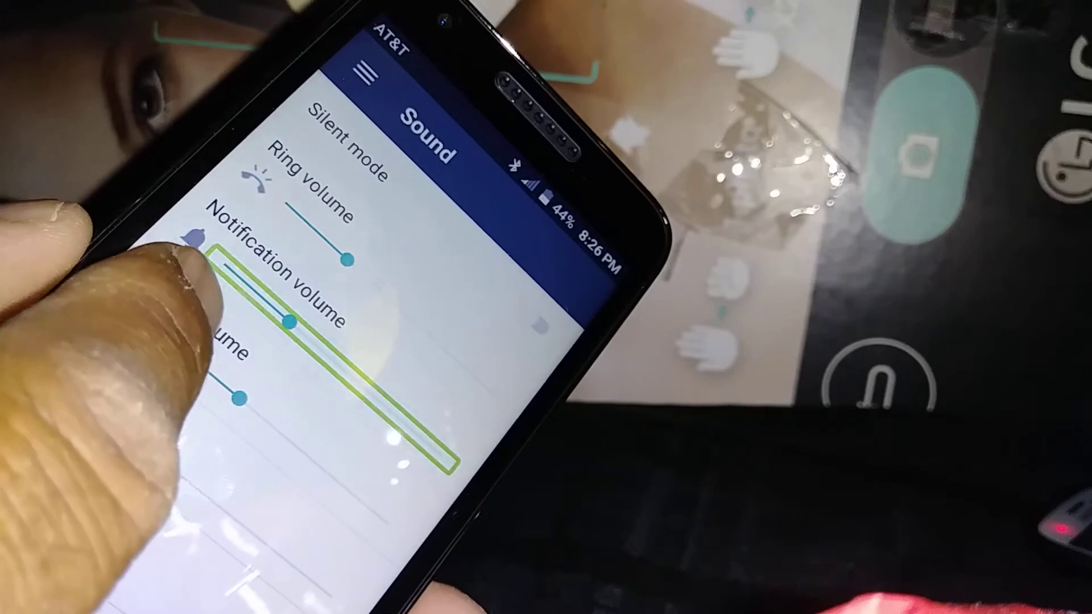
- Scroll the Sound page through the ring, notification and media volume sliders
scroll(down, 3)
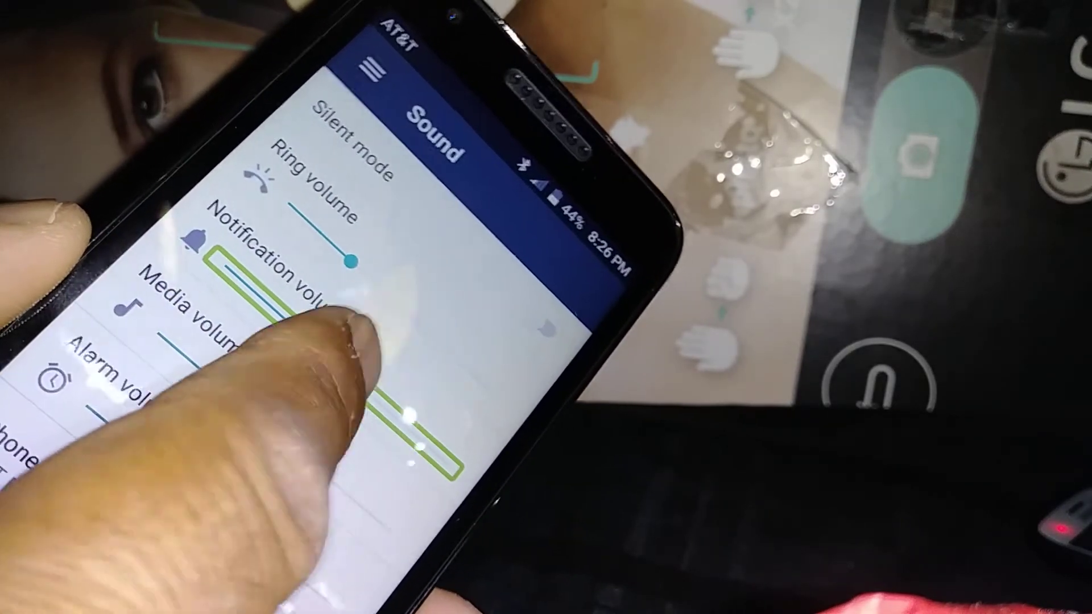